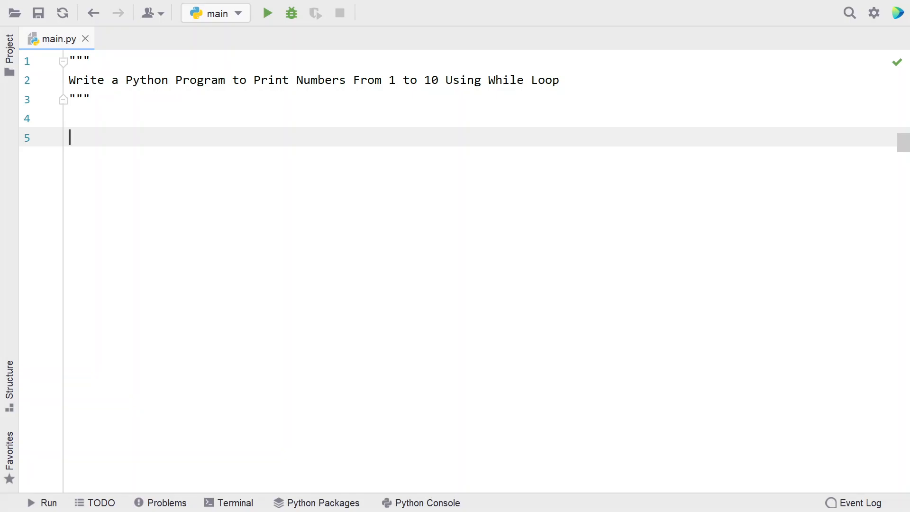
# Write 'start = 1' and 'end = 10' on the empty lines below the docstring.
pyautogui.click(390, 80)
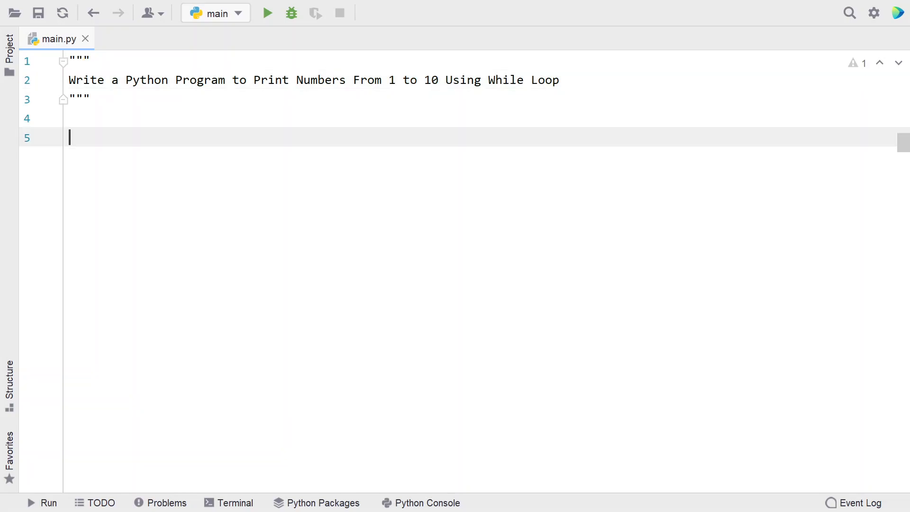
pyautogui.write('start')
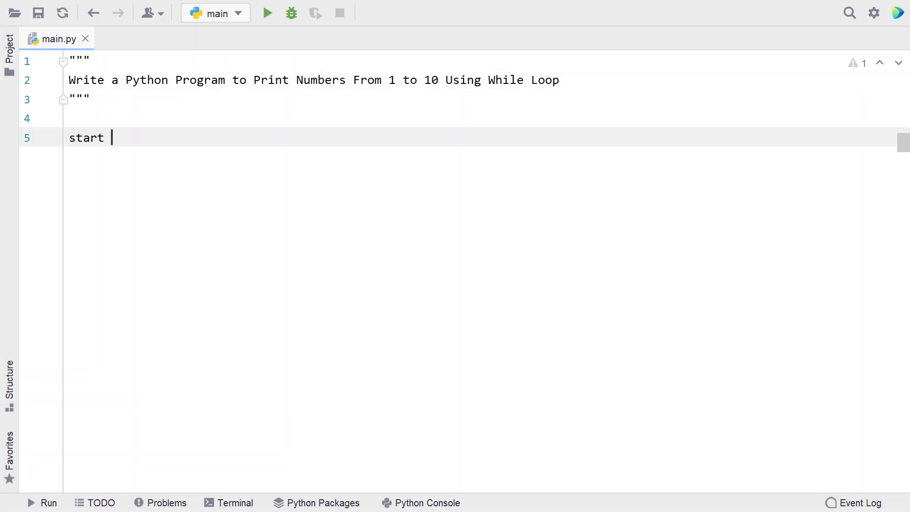
pyautogui.write('= 1')
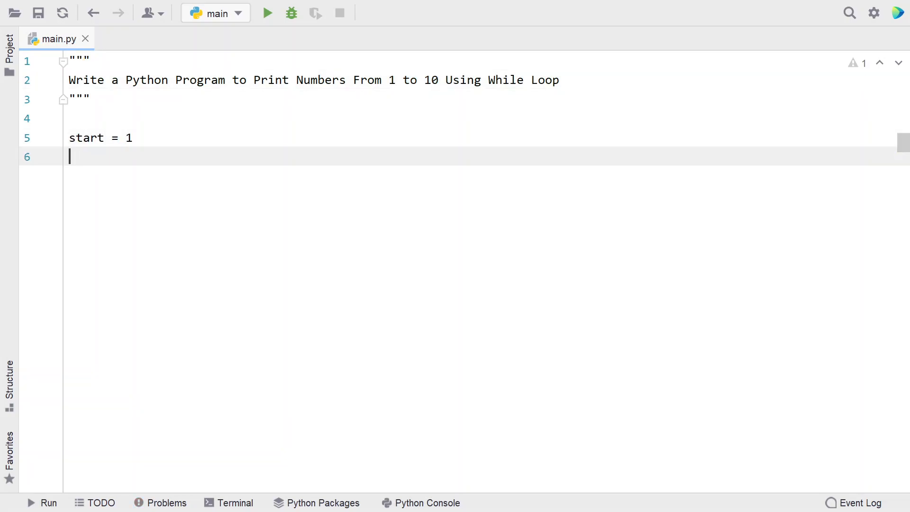
pyautogui.write('end =')
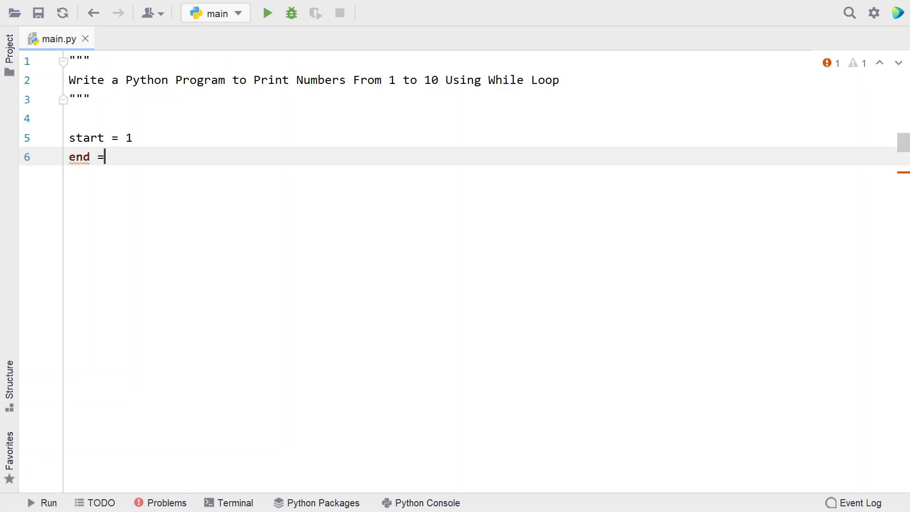
pyautogui.write('10')
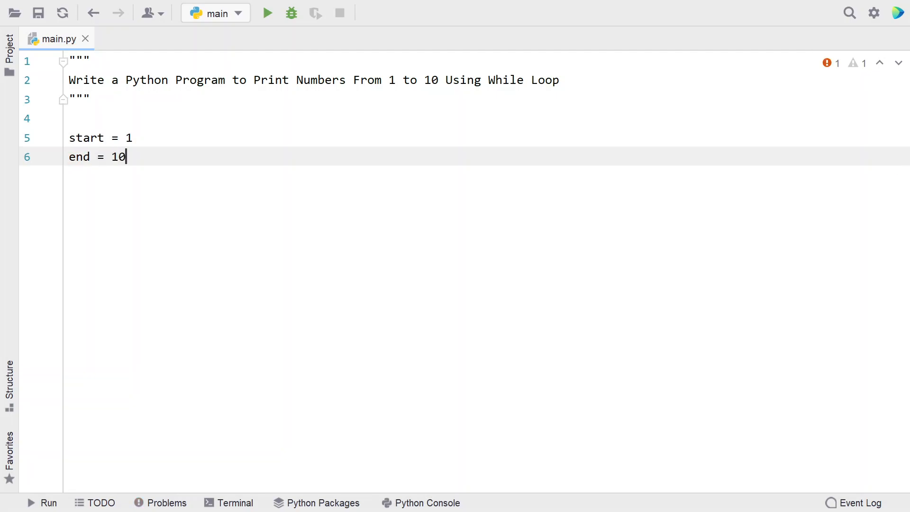
pyautogui.press('Return')
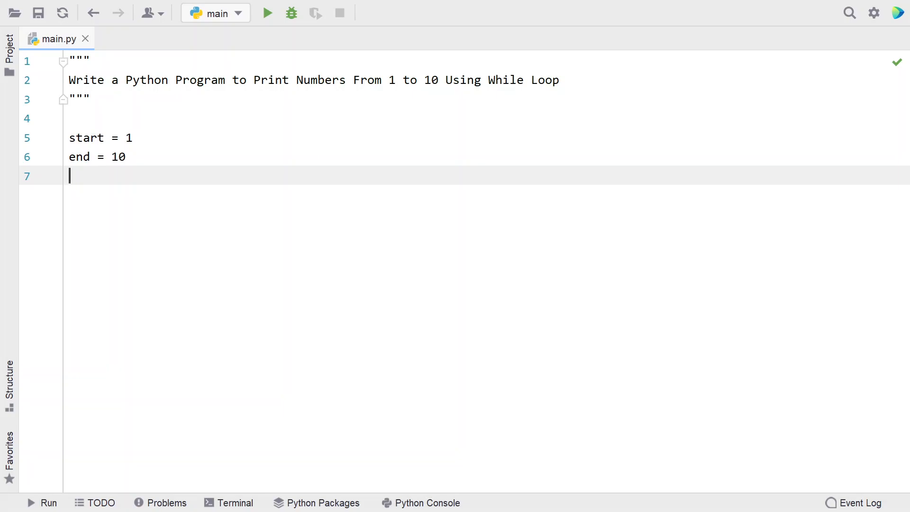
# Write the loop header 'while start <= end:' and move to its indented body line.
pyautogui.write('while')
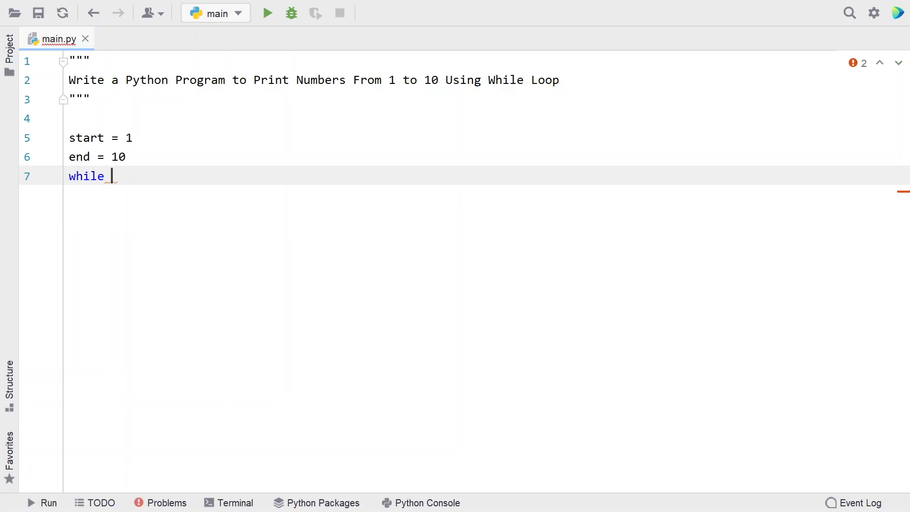
pyautogui.write('start <=')
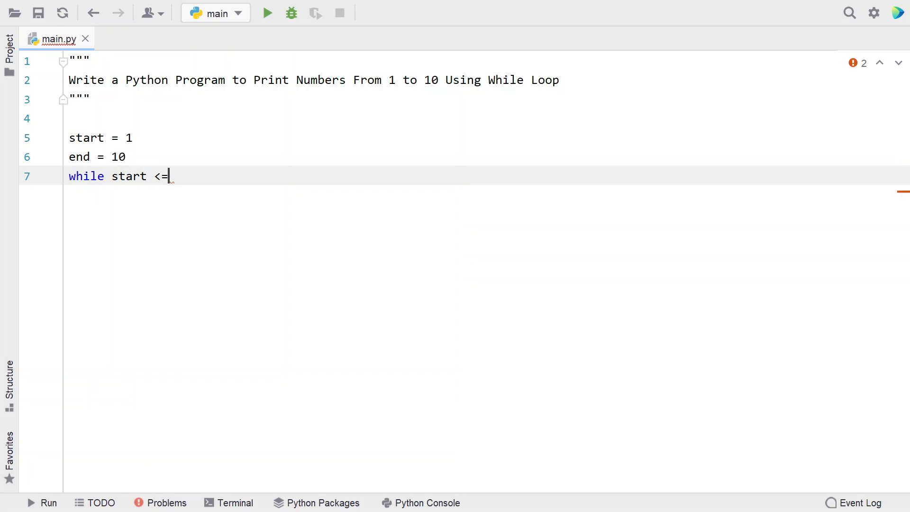
pyautogui.write('end')
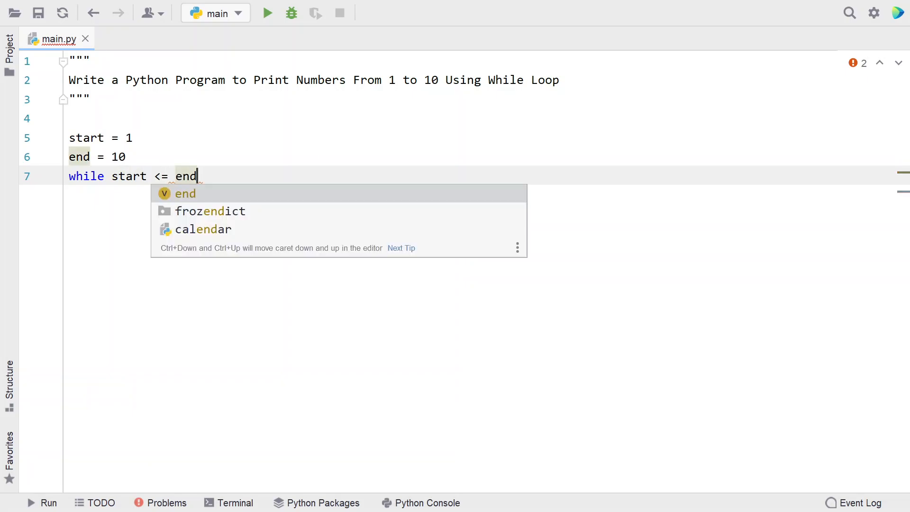
pyautogui.press('enter')
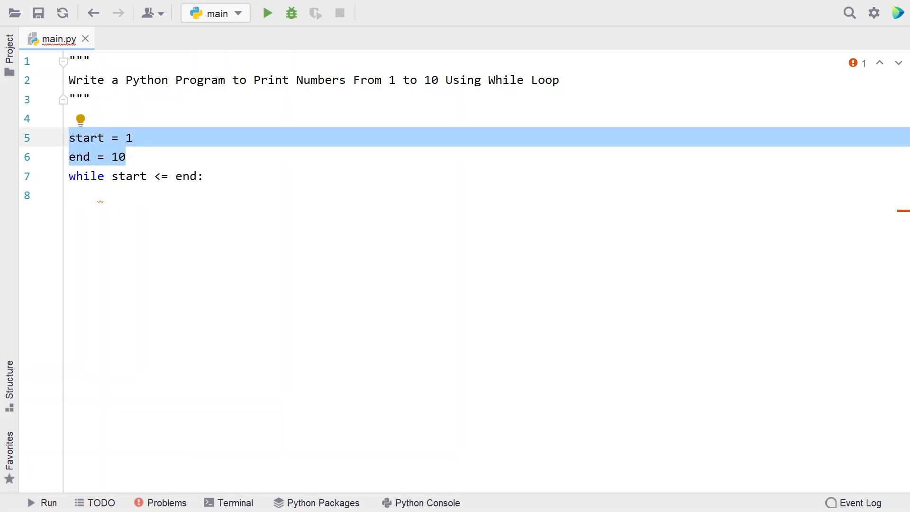
pyautogui.click(129, 176)
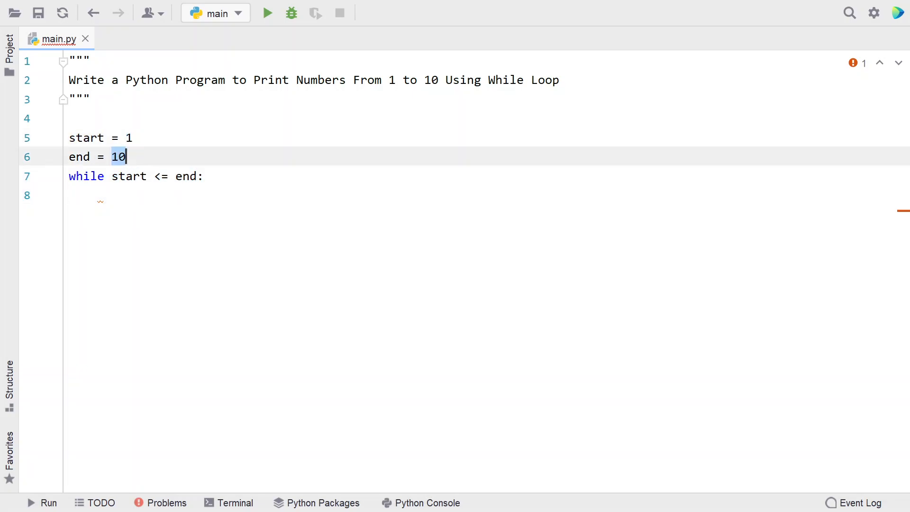
pyautogui.doubleClick(270, 80)
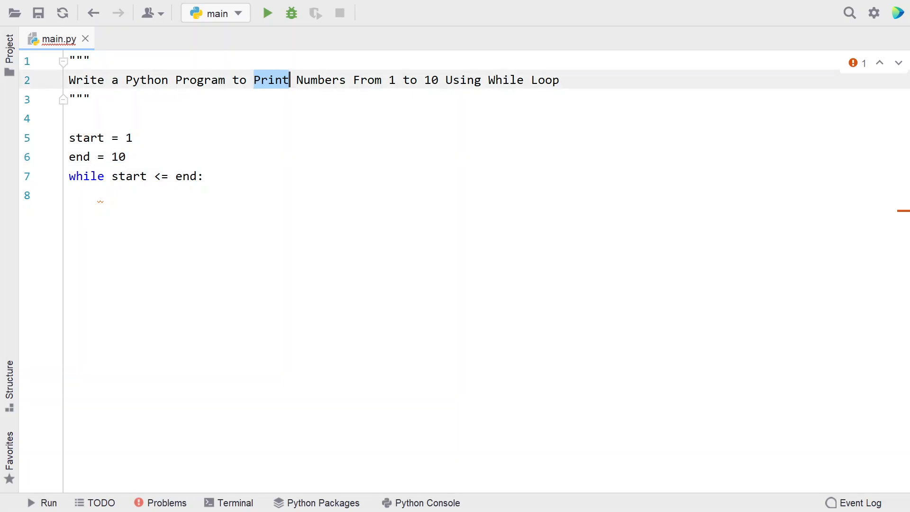
pyautogui.click(99, 195)
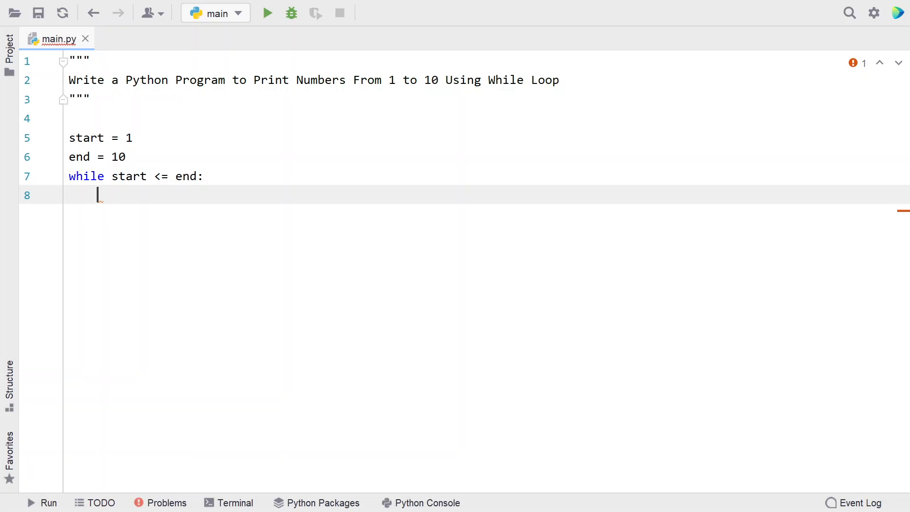
# Write 'print(start)' as the first statement of the loop body.
pyautogui.write('print(')
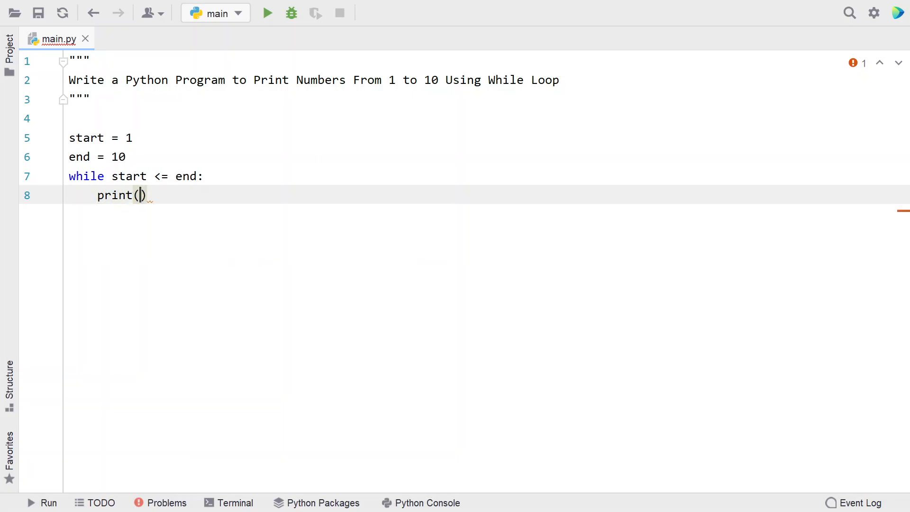
pyautogui.write('start')
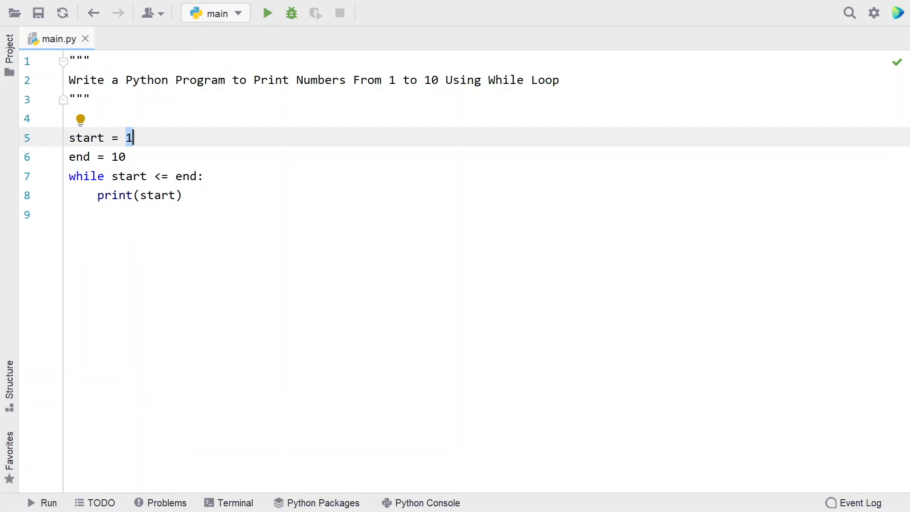
pyautogui.click(97, 214)
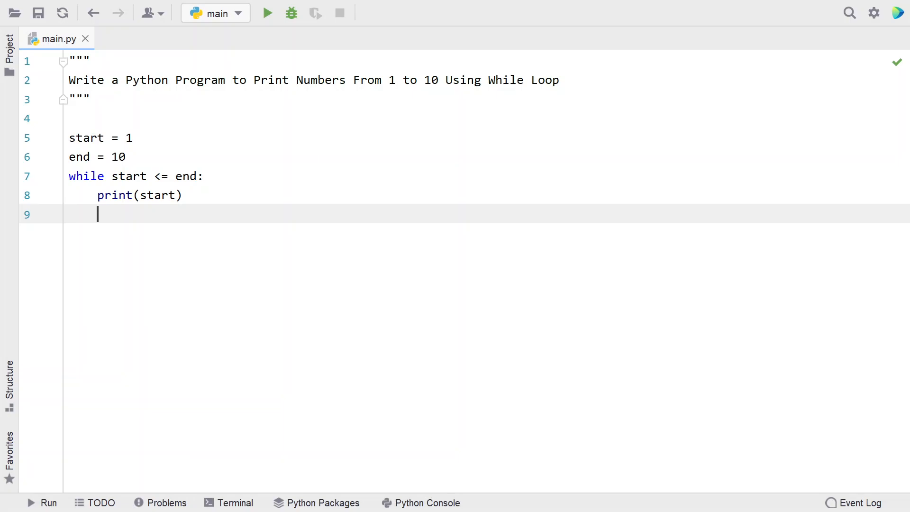
# Write 'start += 1' under print and highlight the condition 'start <= end'.
pyautogui.write('start')
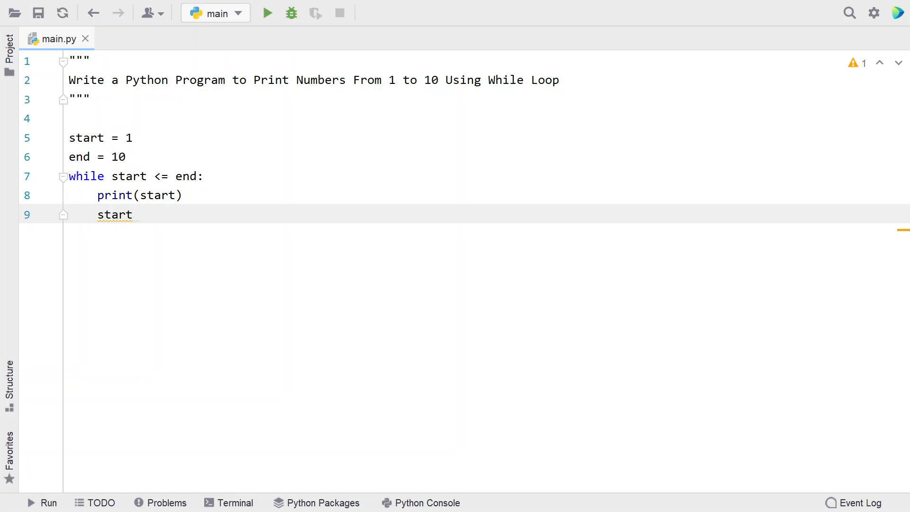
pyautogui.write('+= 1')
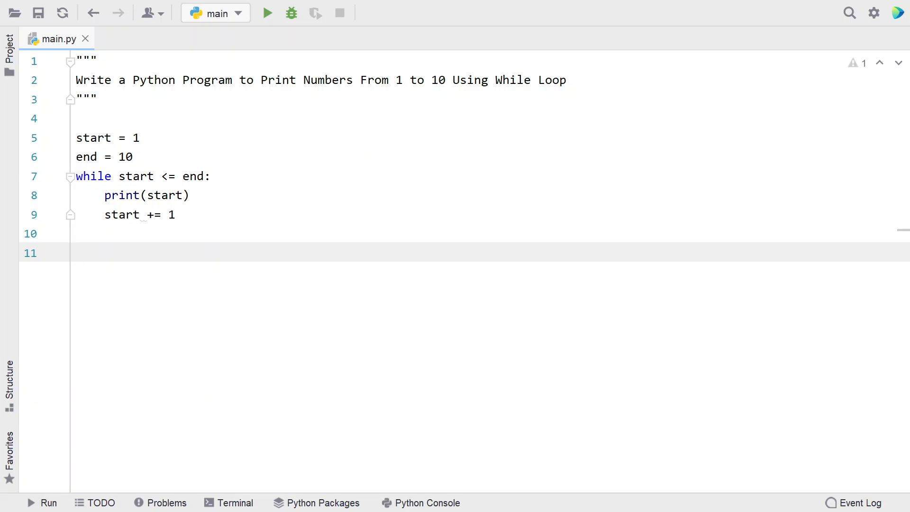
pyautogui.click(133, 156)
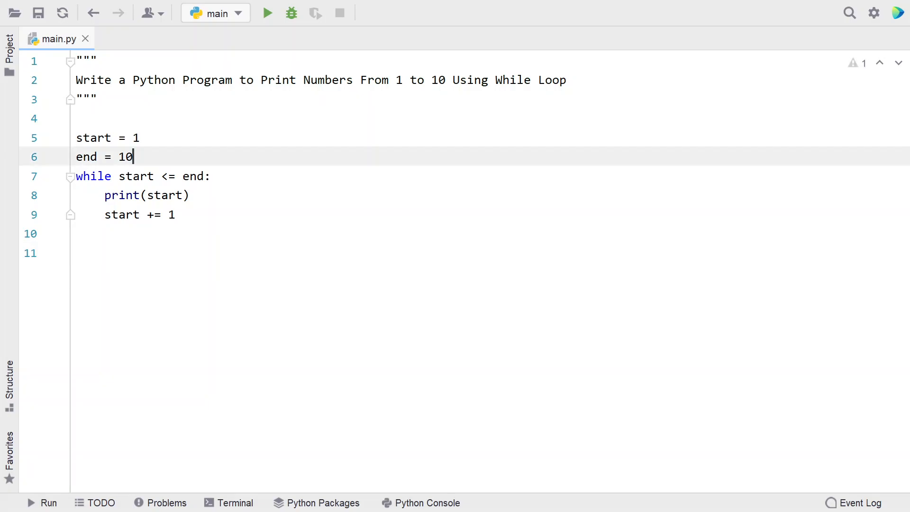
pyautogui.moveTo(133, 157); pyautogui.dragTo(76, 138)
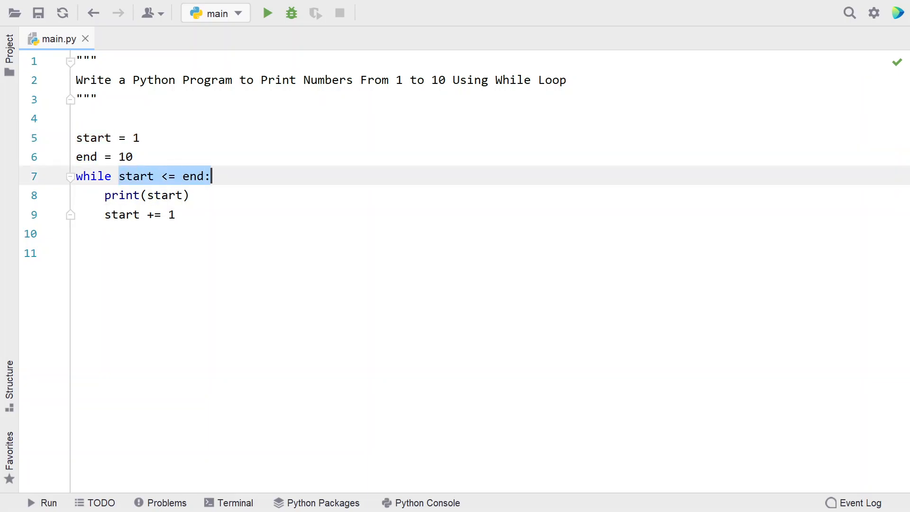
# Remove the extra blank line at the end of the loop.
pyautogui.click(125, 215)
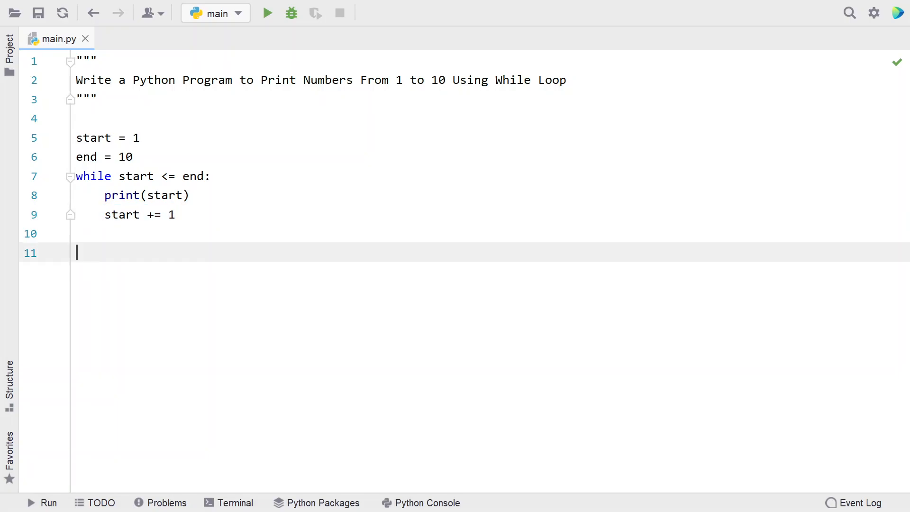
pyautogui.press('Backspace')
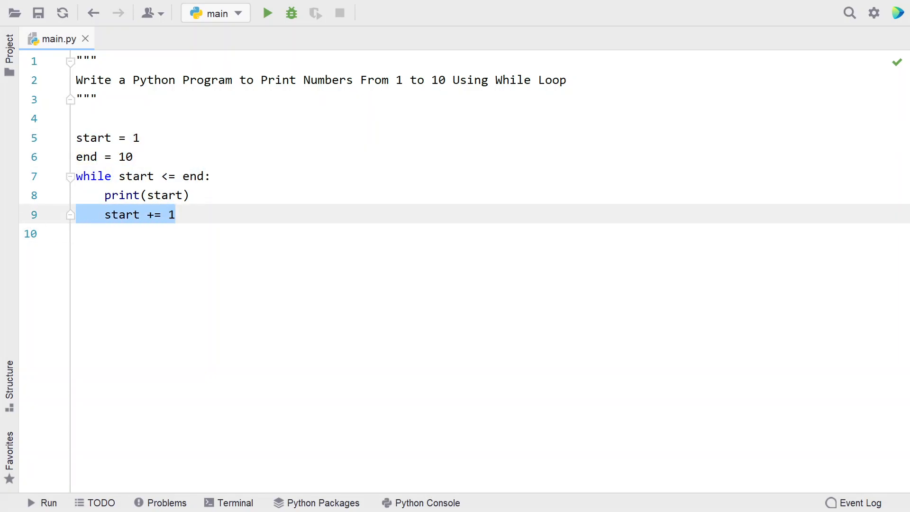
pyautogui.click(105, 233)
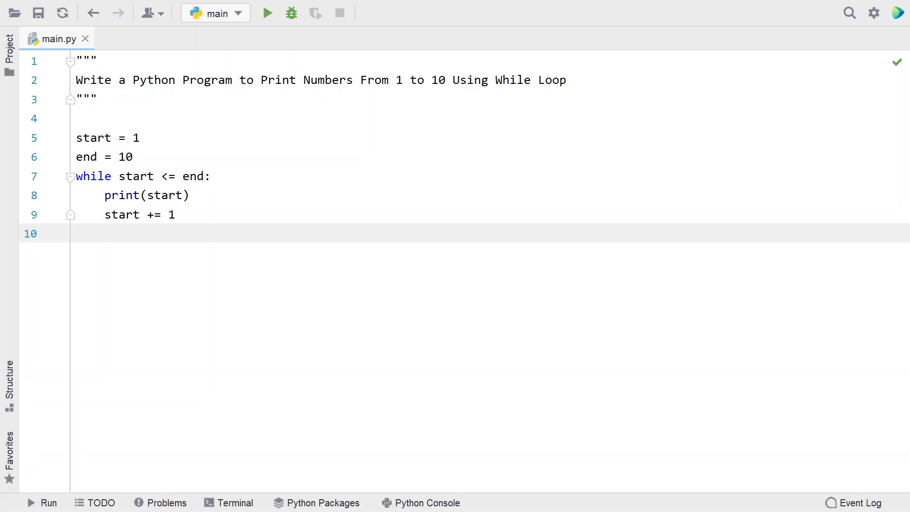
pyautogui.click(267, 12)
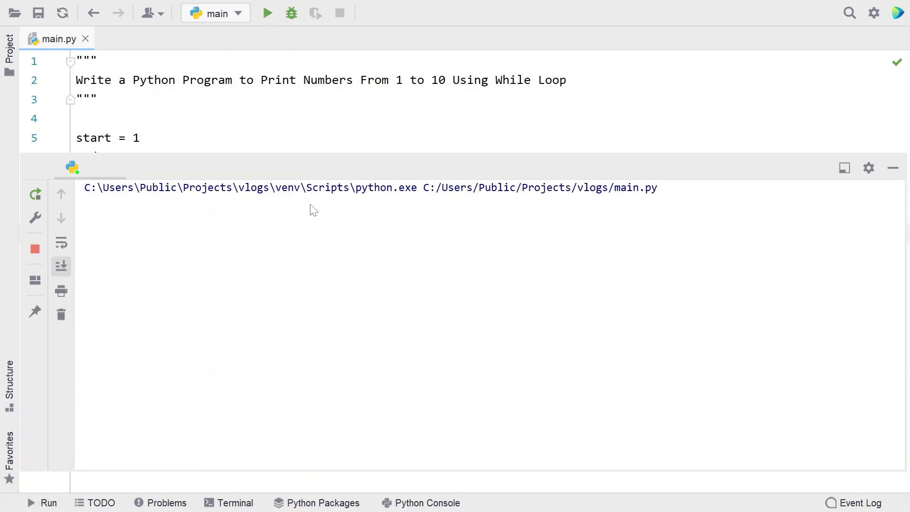
pyautogui.click(268, 12)
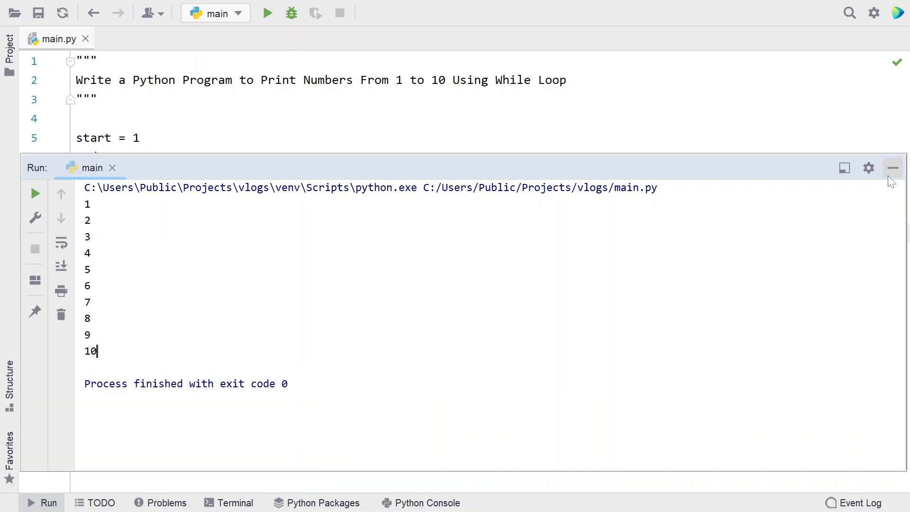
pyautogui.click(894, 168)
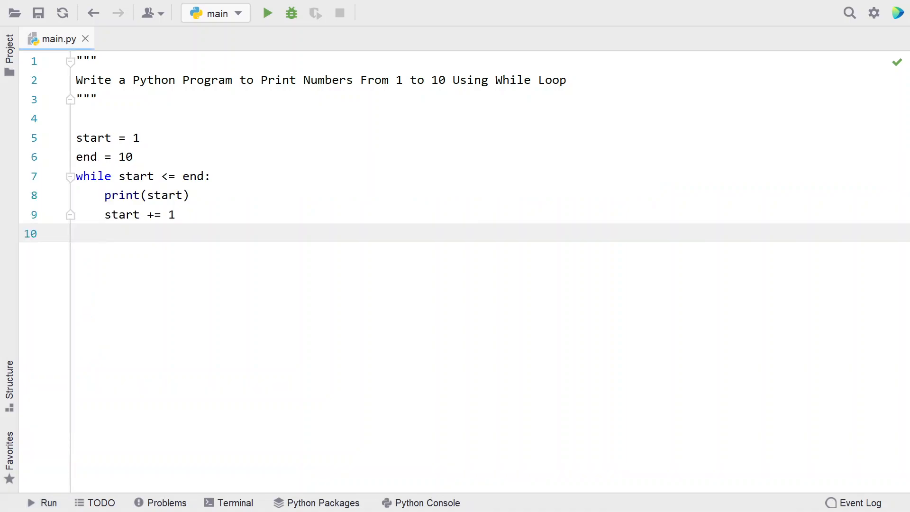